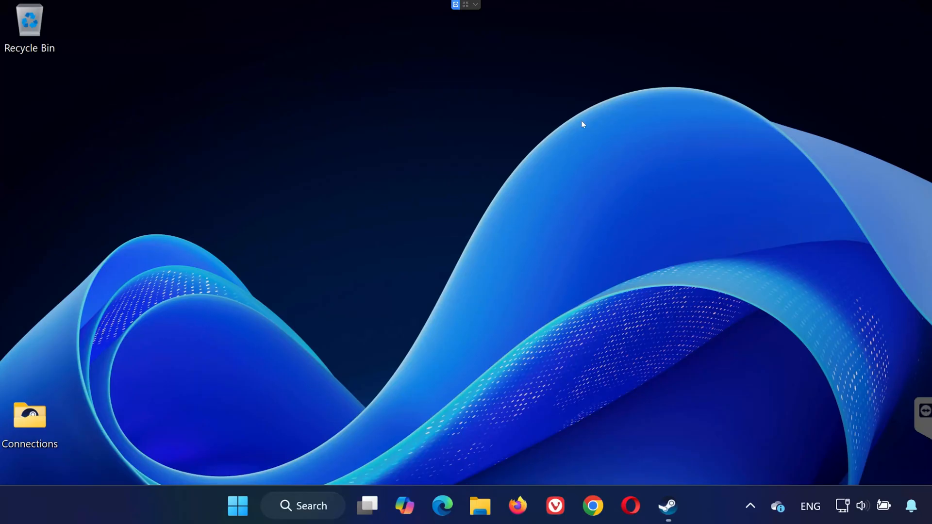
mouse_move(629, 298)
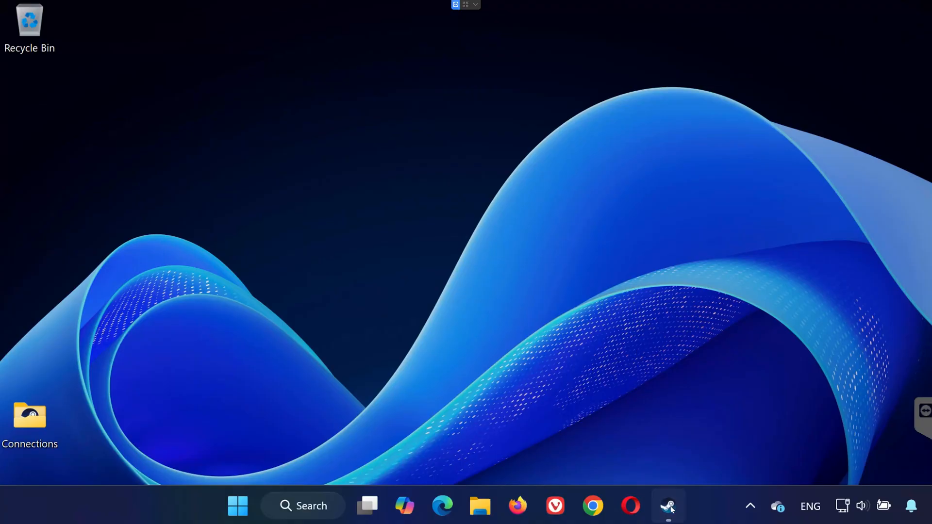
Verify the integrity of Ready or Not's game files from its Installed Files properties
left_click(667, 506)
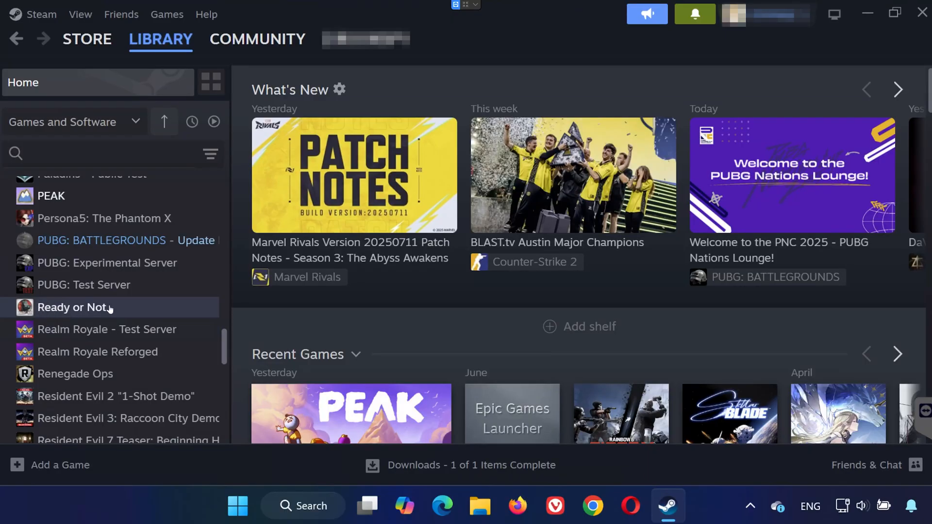
right_click(71, 307)
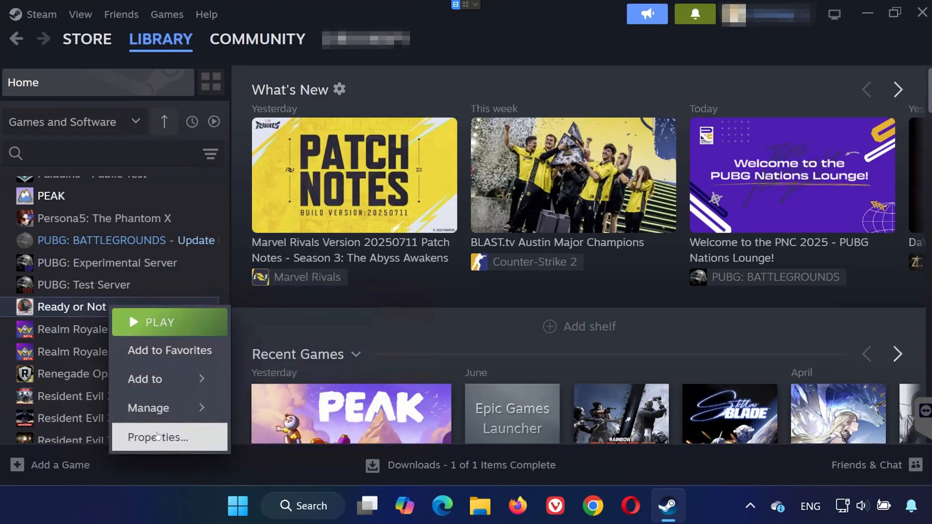
left_click(157, 437)
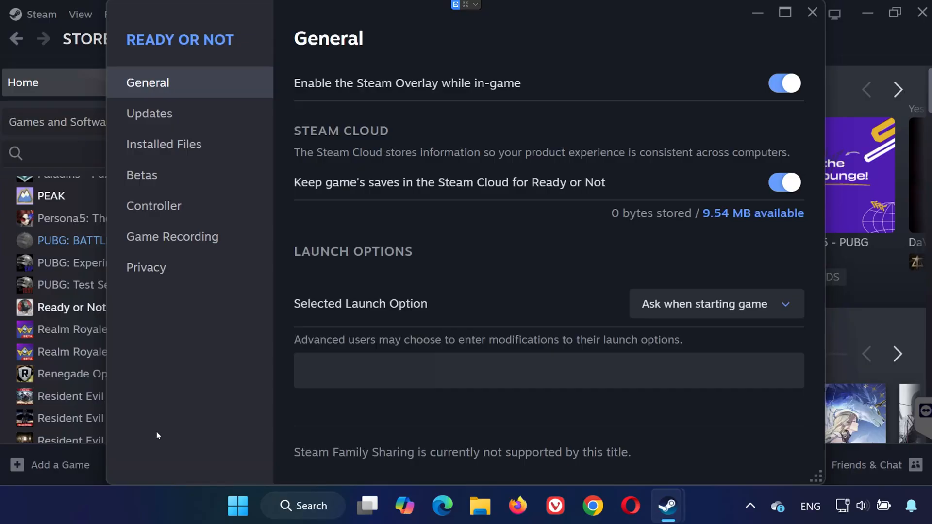
left_click(163, 144)
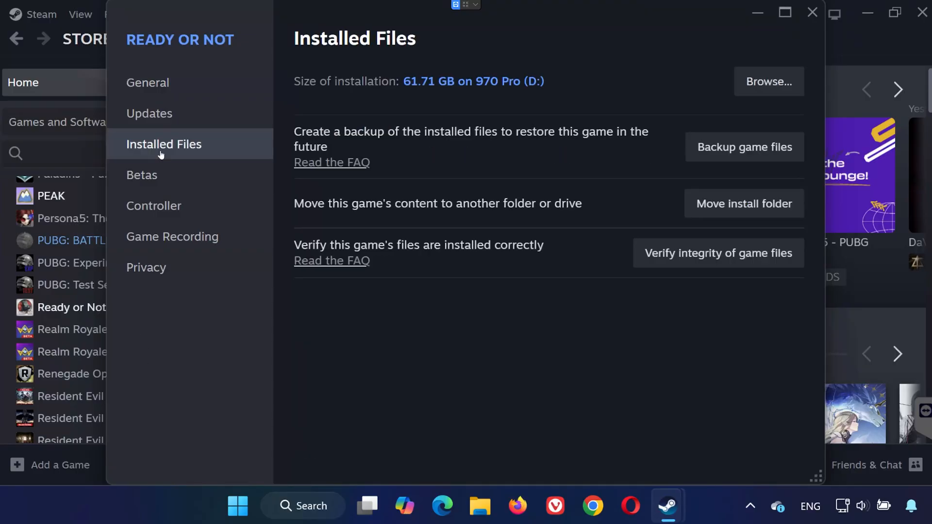
mouse_move(717, 252)
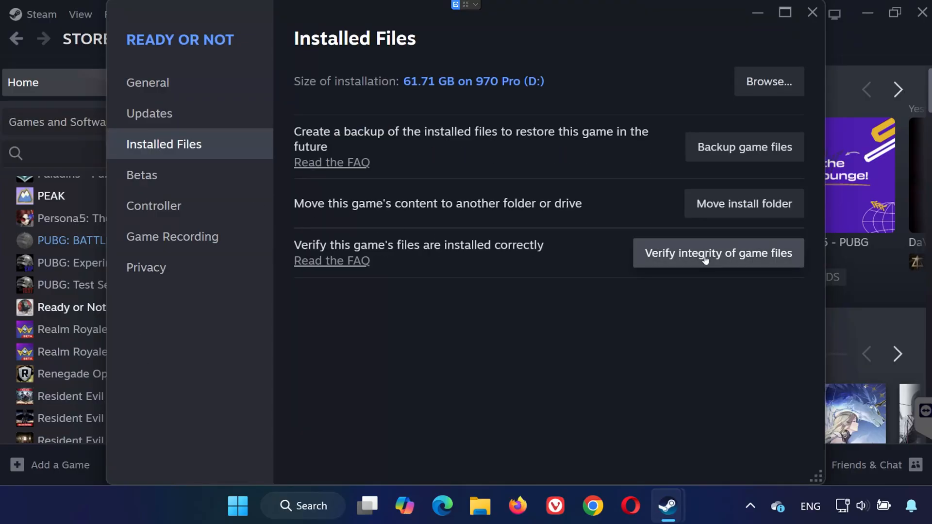
left_click(718, 252)
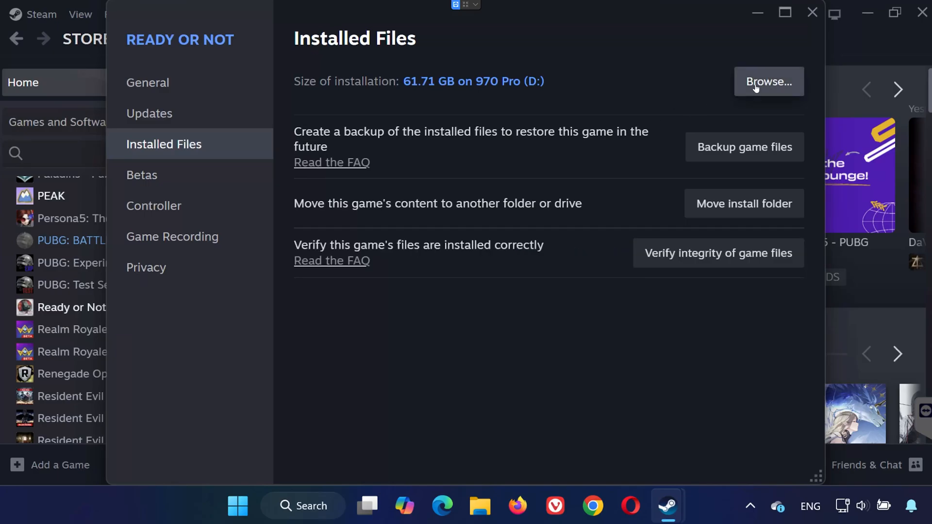
Browse to the install folder and bring up ReadyOrNot.exe's file properties
left_click(767, 82)
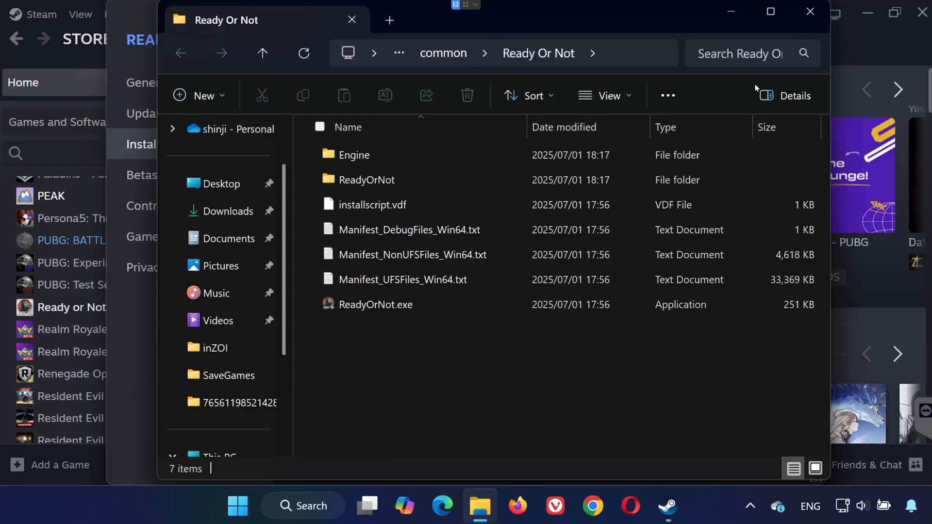
mouse_move(374, 304)
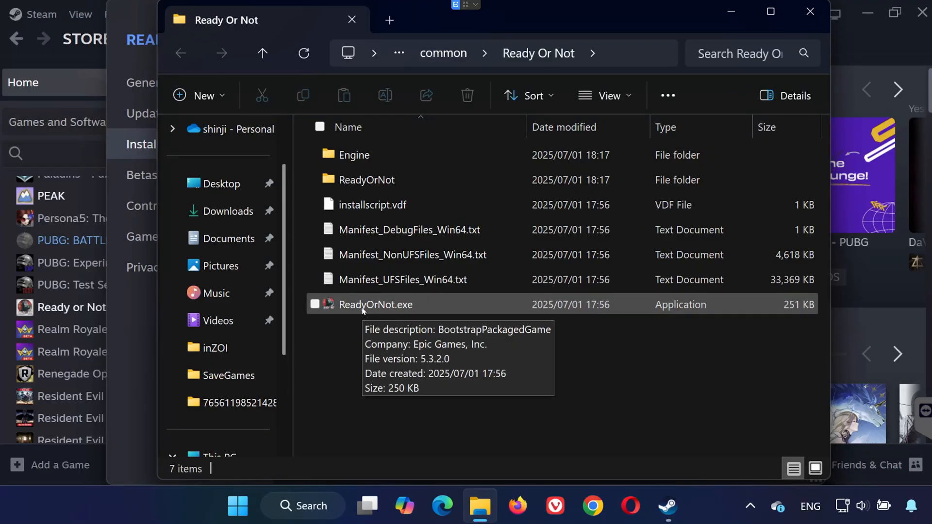
left_click(374, 304)
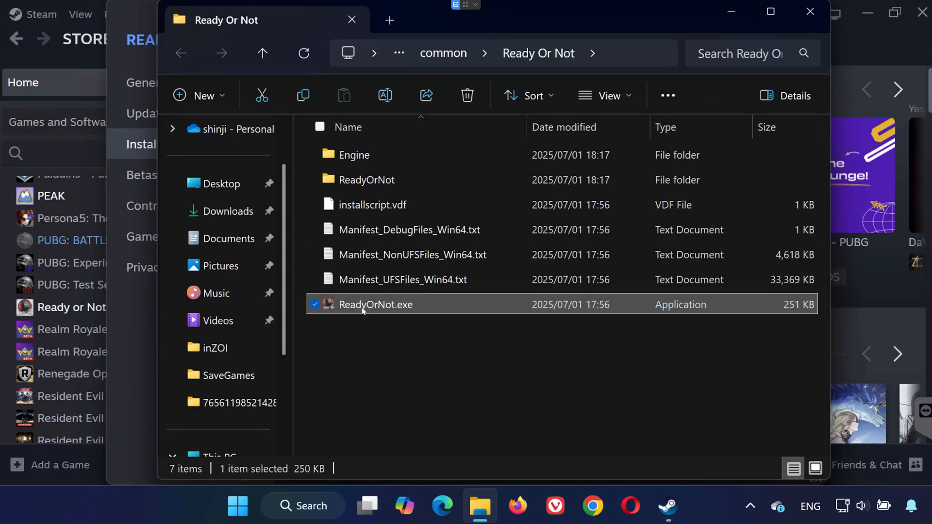
right_click(375, 304)
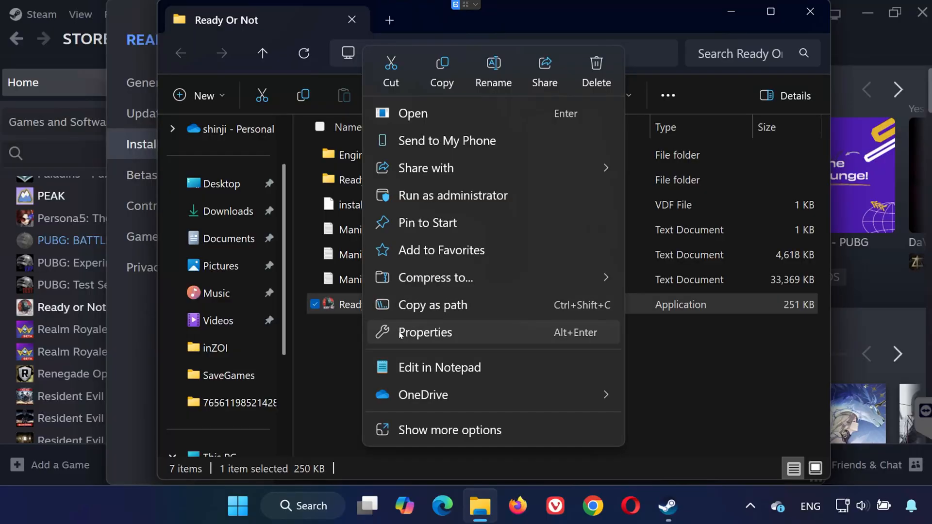
left_click(425, 332)
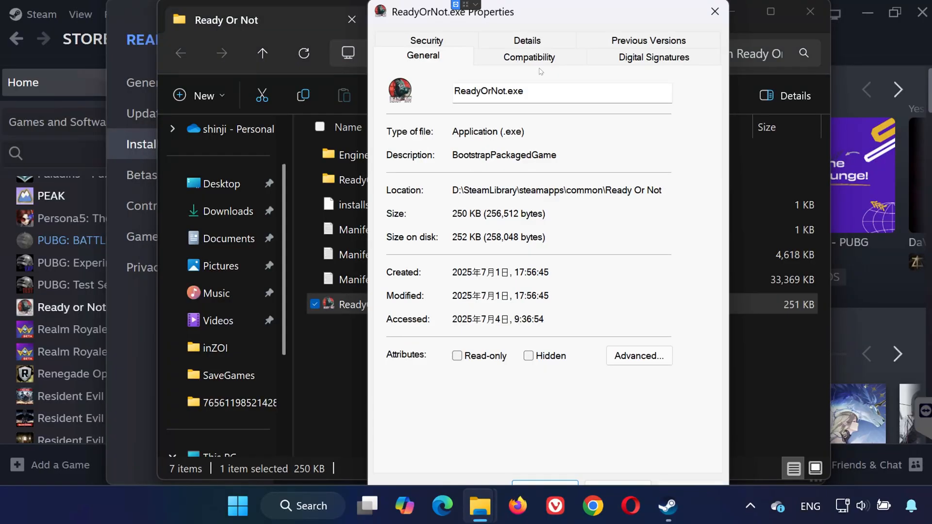
Under Compatibility, set ReadyOrNot.exe to run as administrator and confirm
left_click(528, 57)
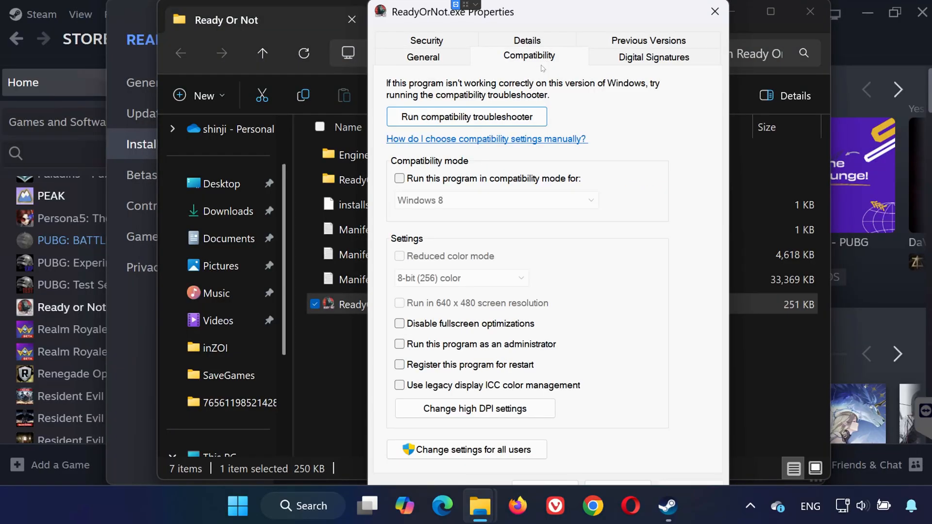
left_click(398, 343)
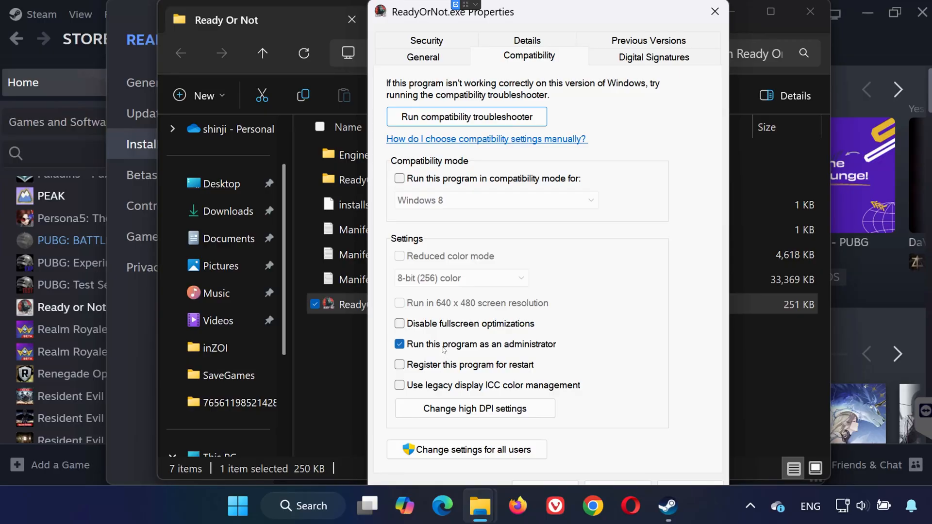
left_click(399, 323)
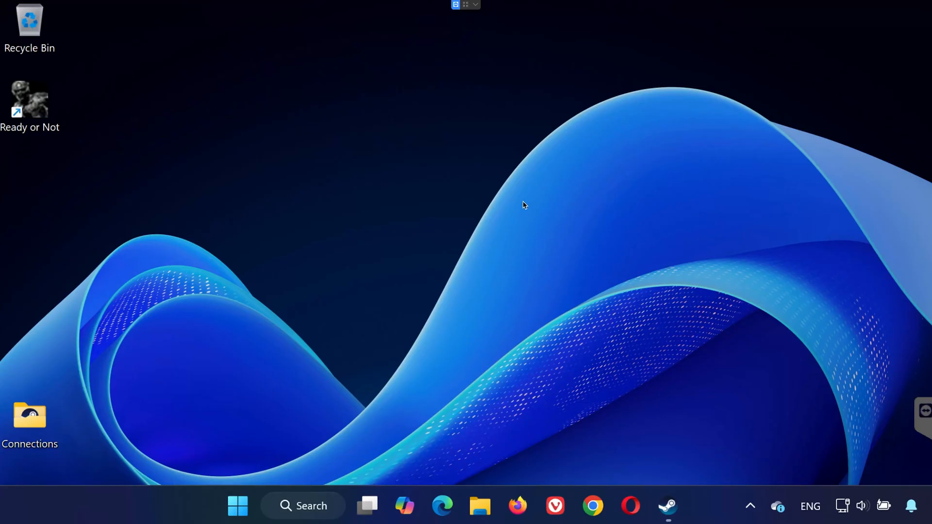
mouse_move(265, 434)
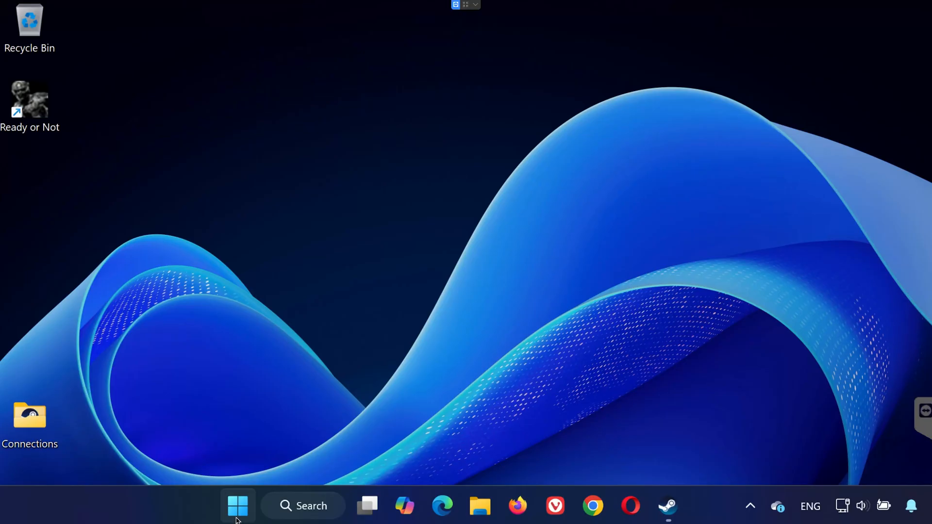
Launch Device Manager from the Start menu search
left_click(238, 506)
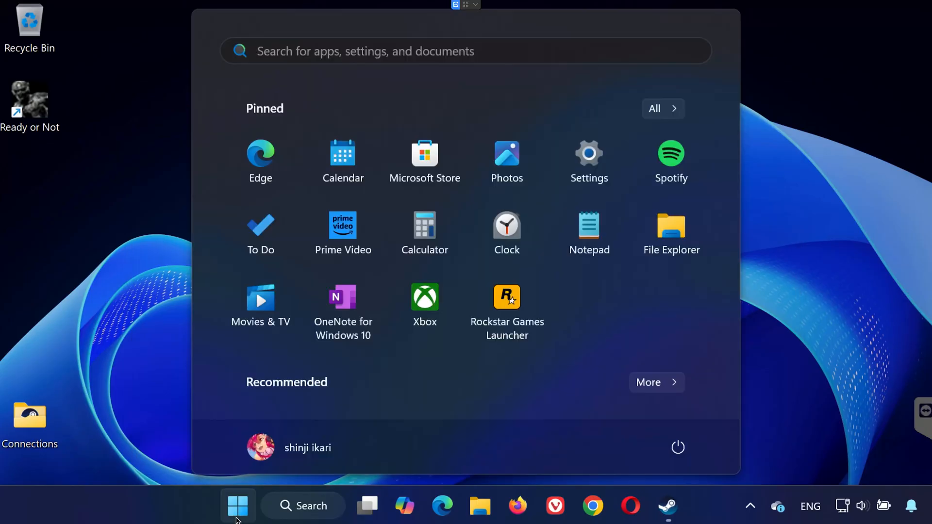
left_click(236, 506)
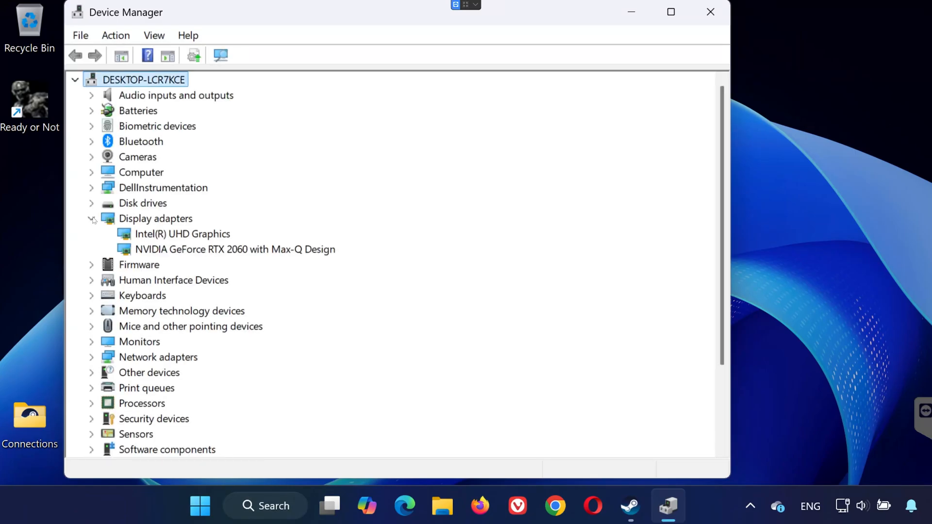
Update the NVIDIA GeForce RTX 2060 driver, letting Windows search automatically
right_click(235, 249)
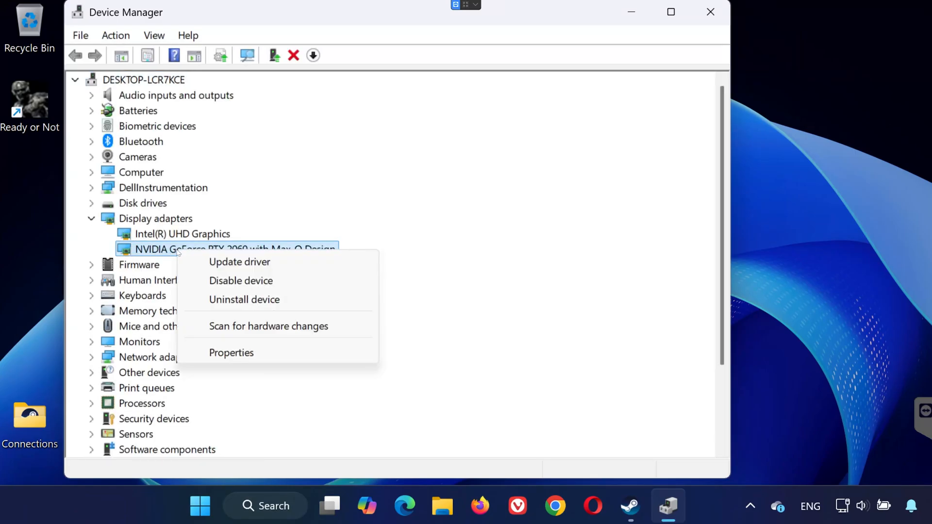
mouse_move(240, 261)
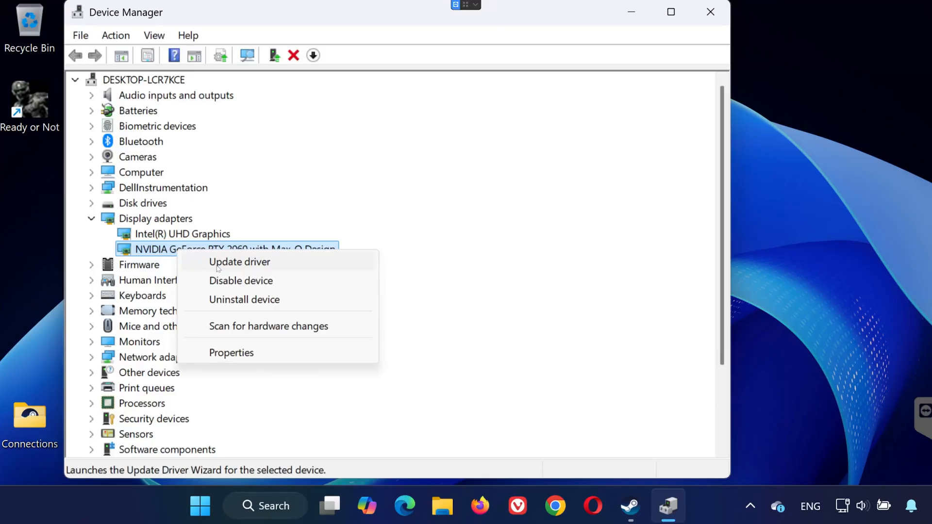
left_click(239, 261)
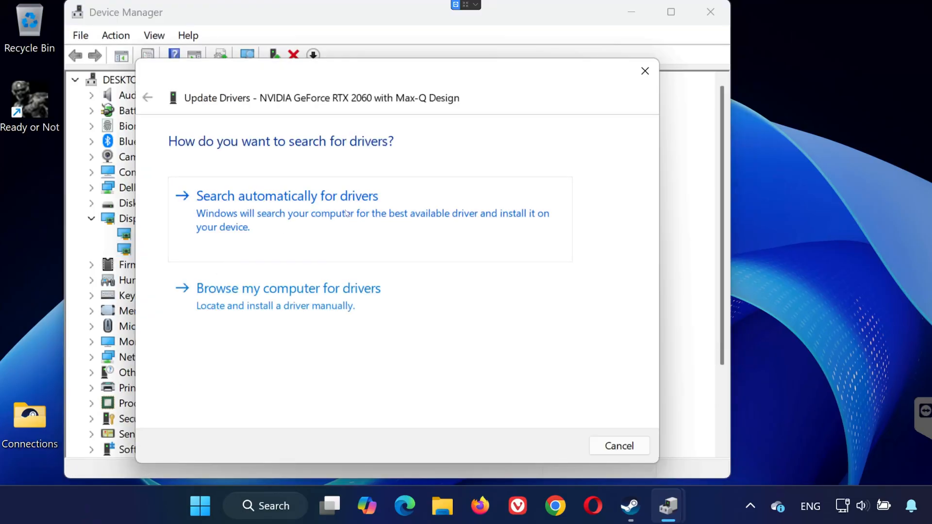
left_click(286, 196)
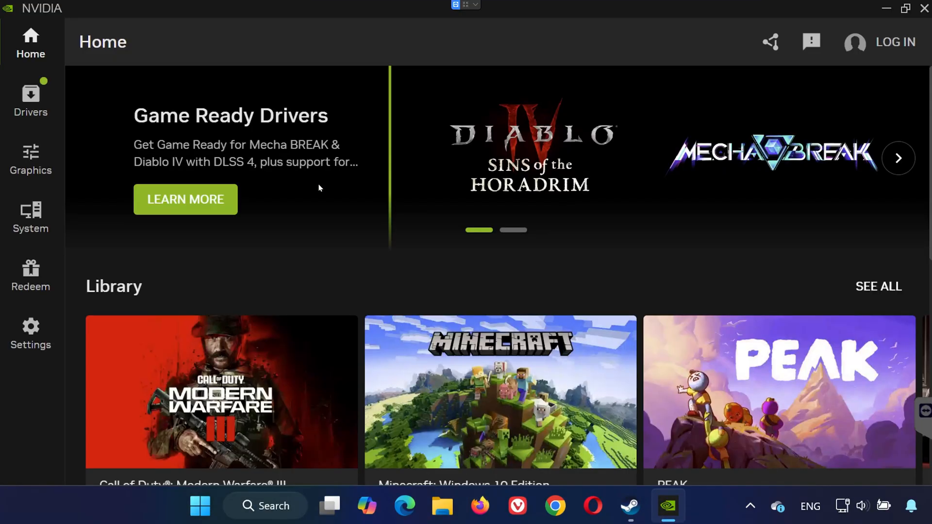
Show the NVIDIA app Drivers page with the Game Ready Driver 576.88 update
left_click(30, 99)
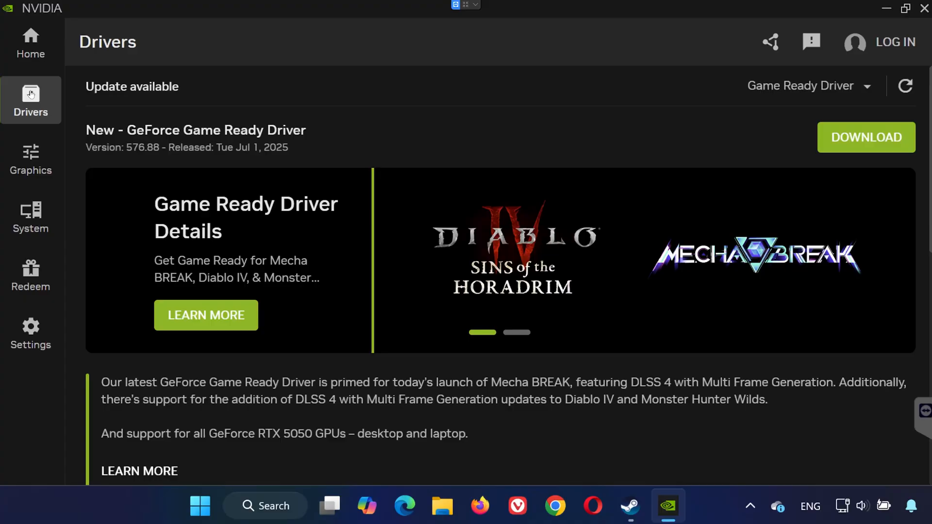
mouse_move(903, 85)
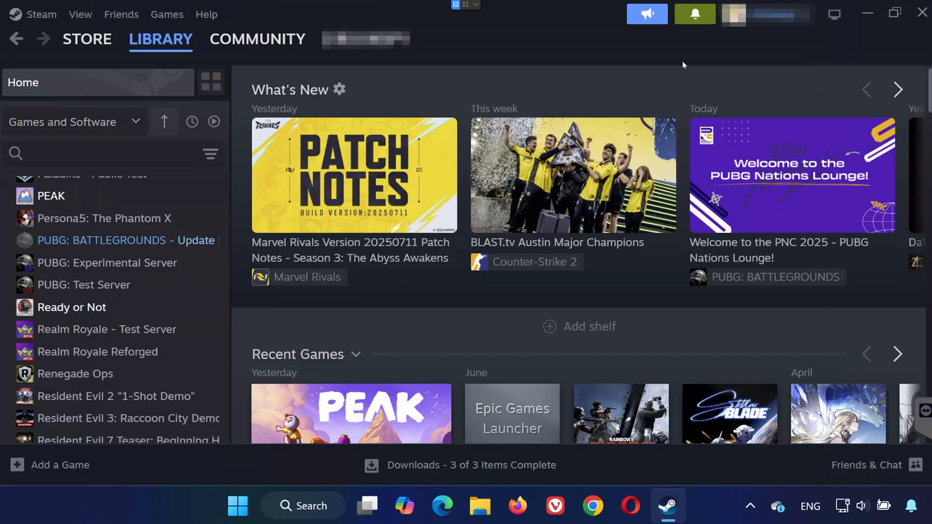
mouse_move(71, 307)
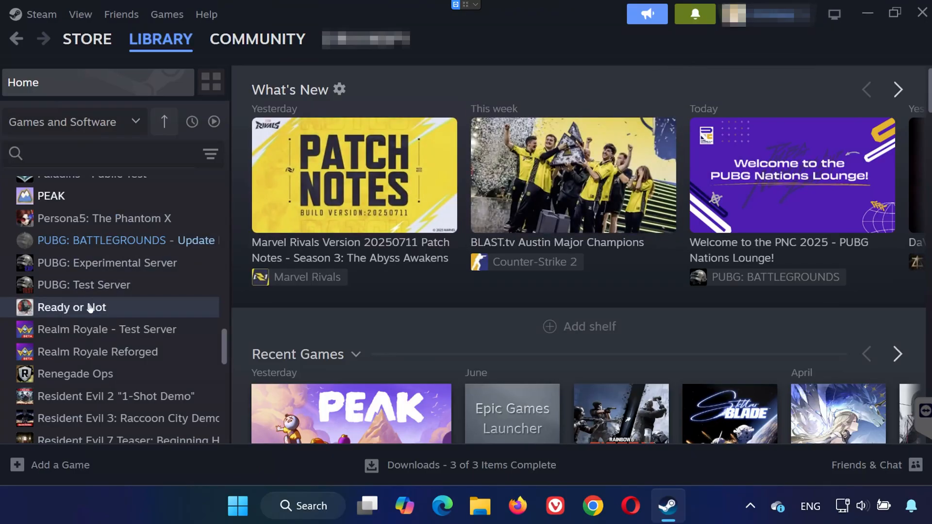
In Ready or Not's properties, try DirectX 12 then set the launch option to DirectX 11
right_click(71, 308)
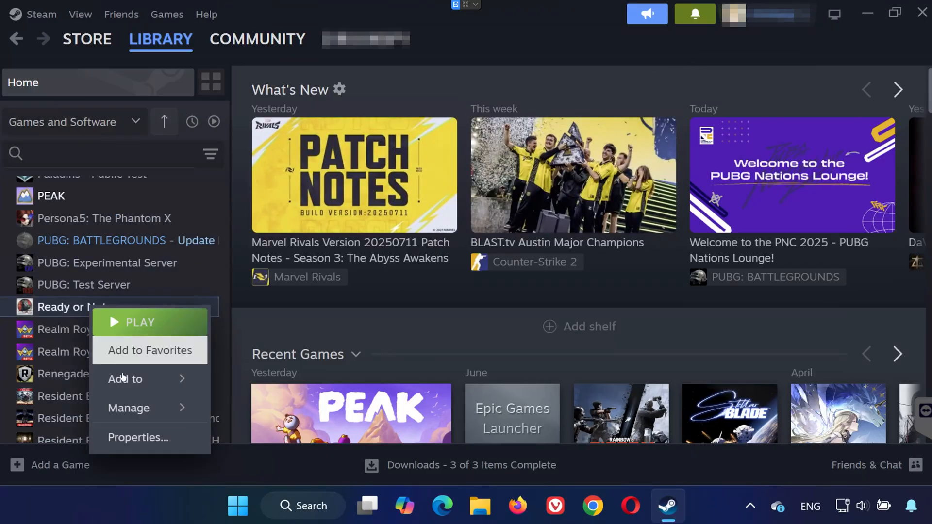
left_click(137, 438)
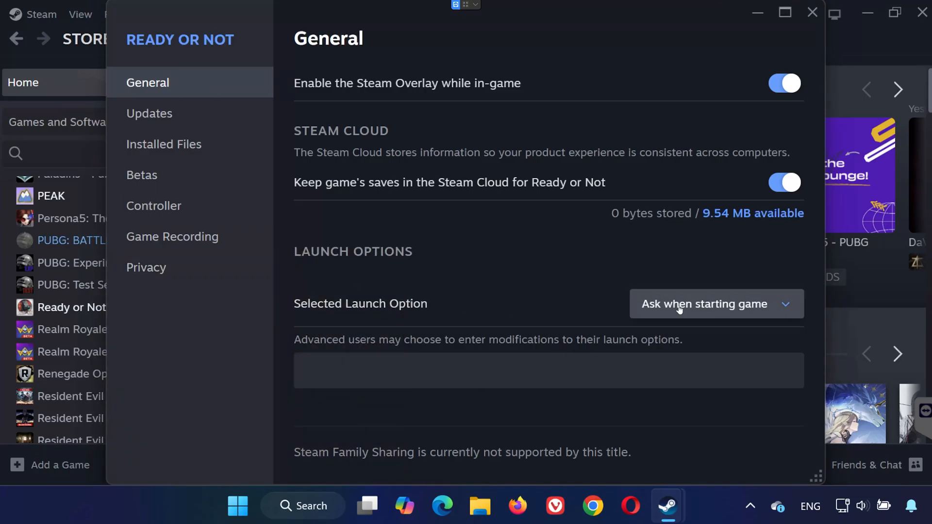
left_click(715, 304)
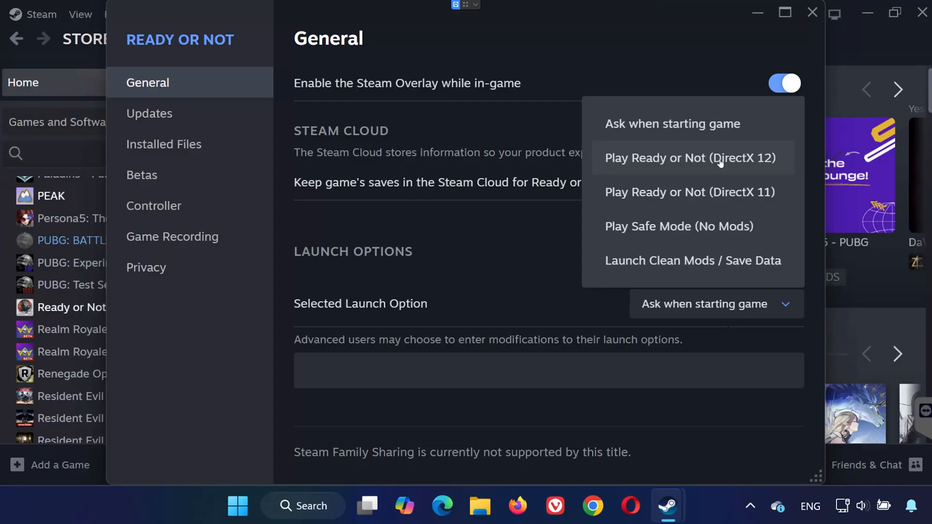
left_click(689, 158)
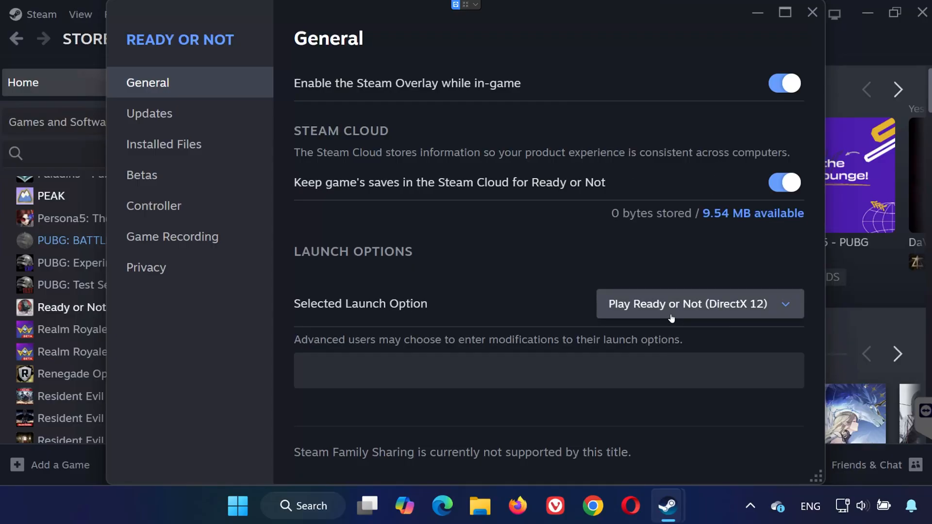
left_click(698, 304)
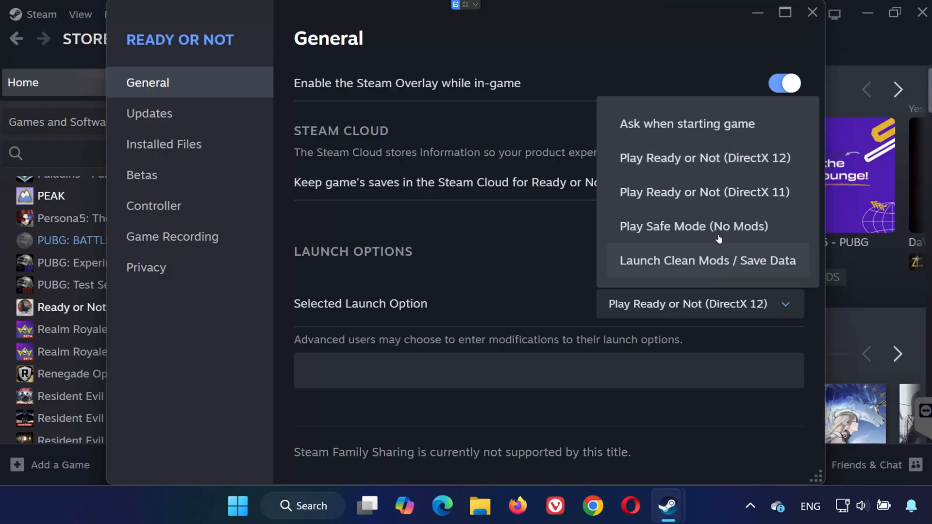
left_click(702, 192)
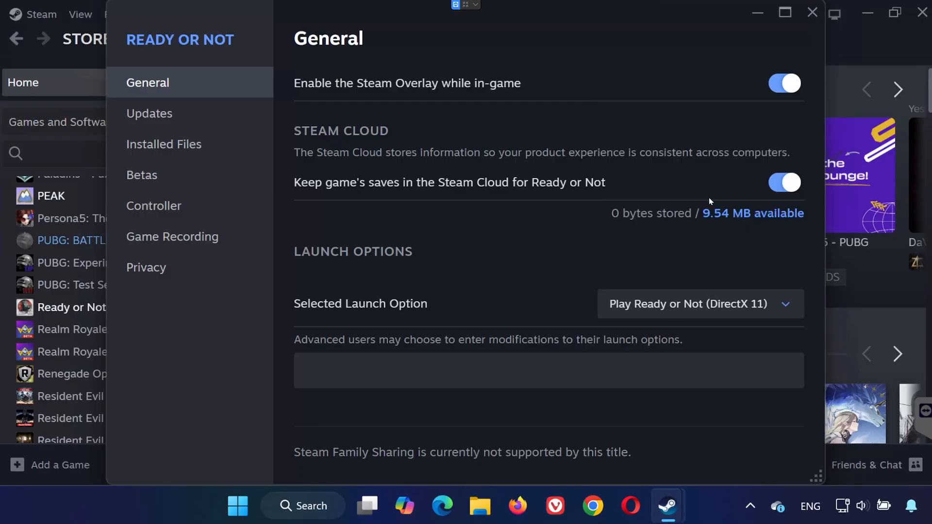
mouse_move(649, 349)
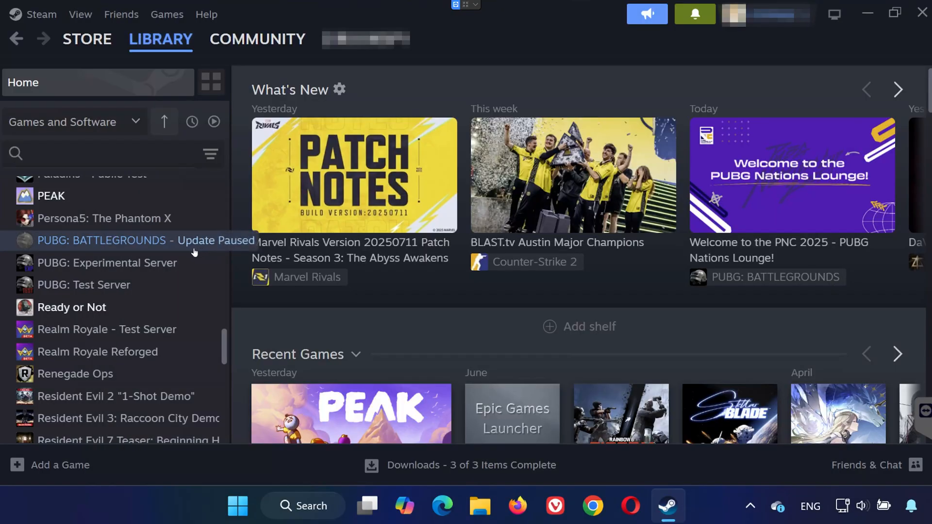
mouse_move(152, 263)
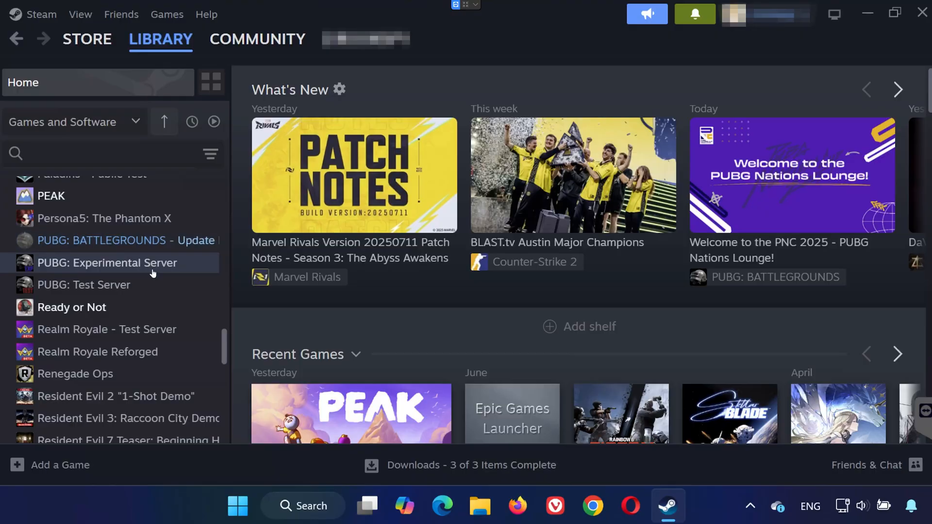
Browse to Ready or Not's installation folder from its Steam properties
right_click(71, 306)
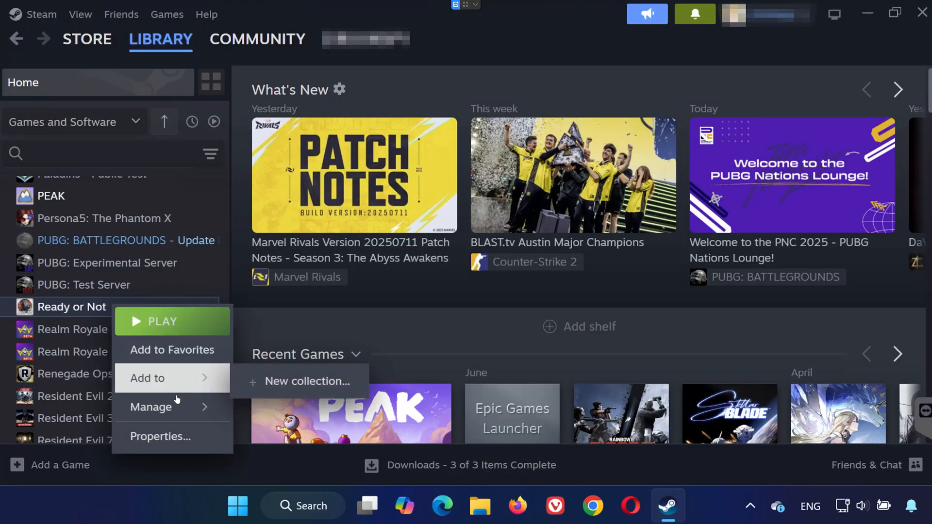
left_click(159, 435)
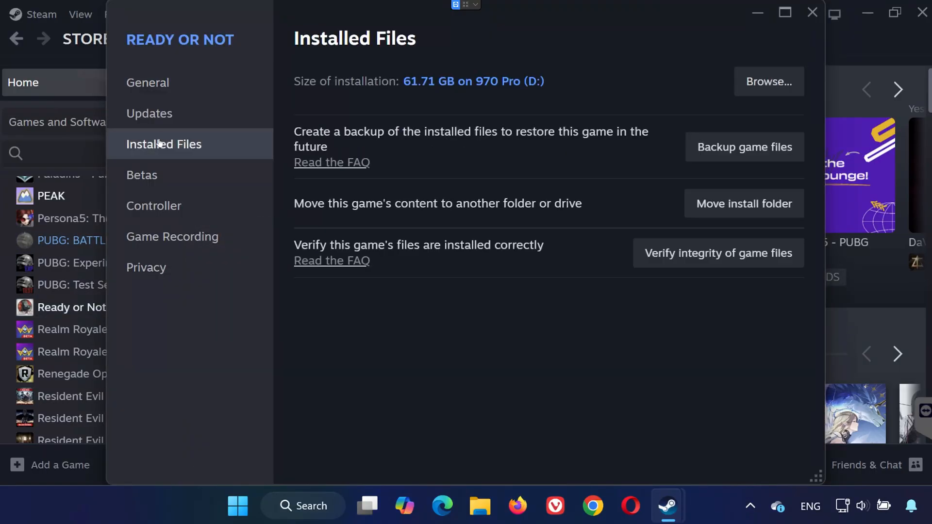
left_click(768, 81)
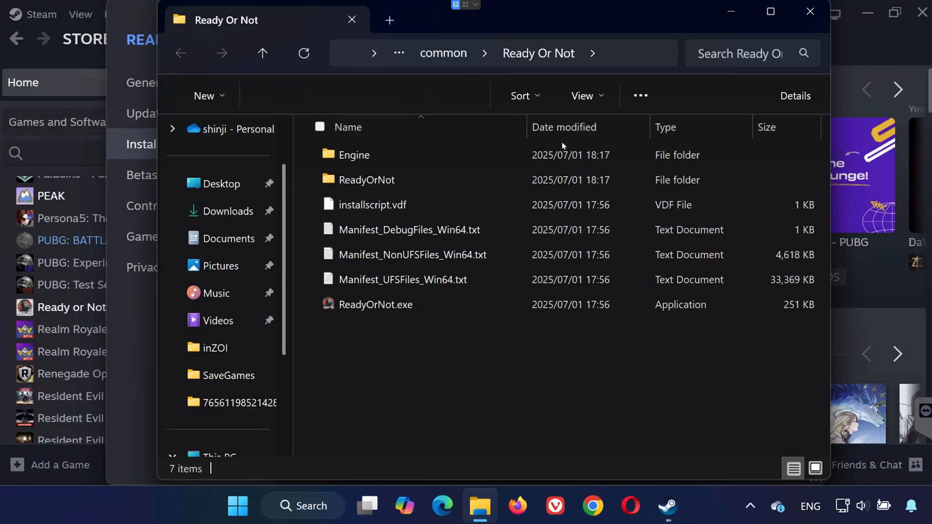
Navigate into Engine\Extras\Redist\en-us in the game folder
left_click(353, 155)
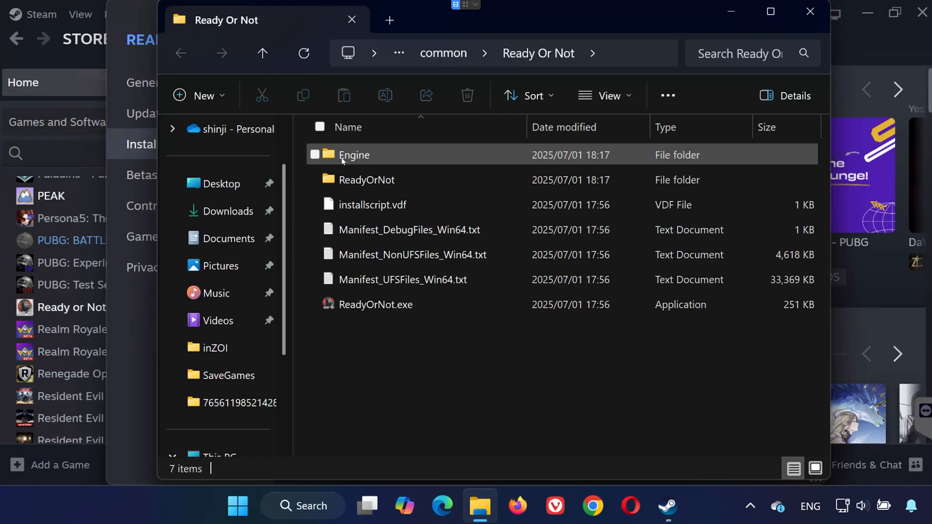
double_click(354, 154)
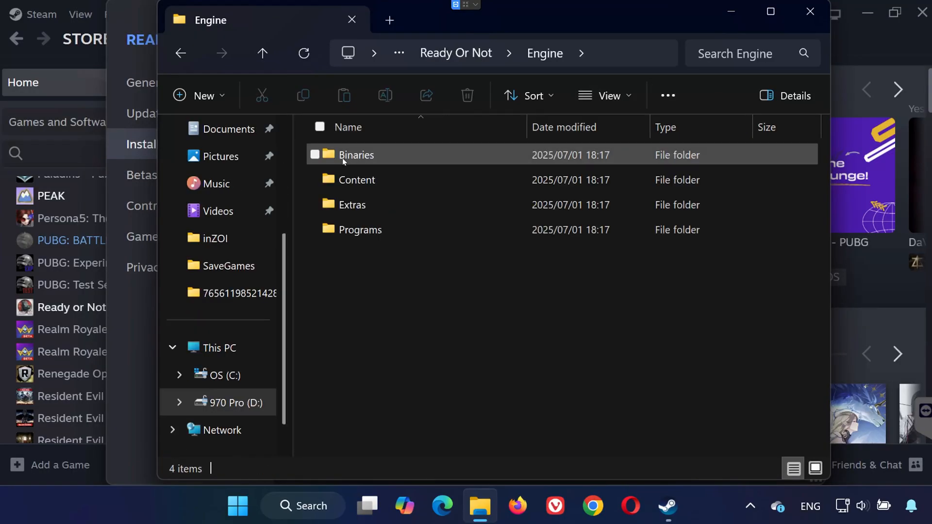
double_click(351, 205)
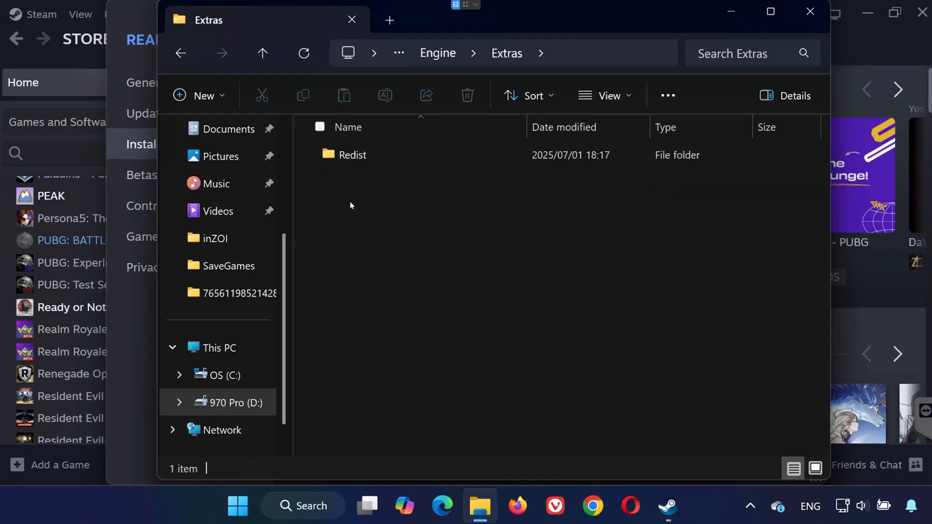
double_click(352, 154)
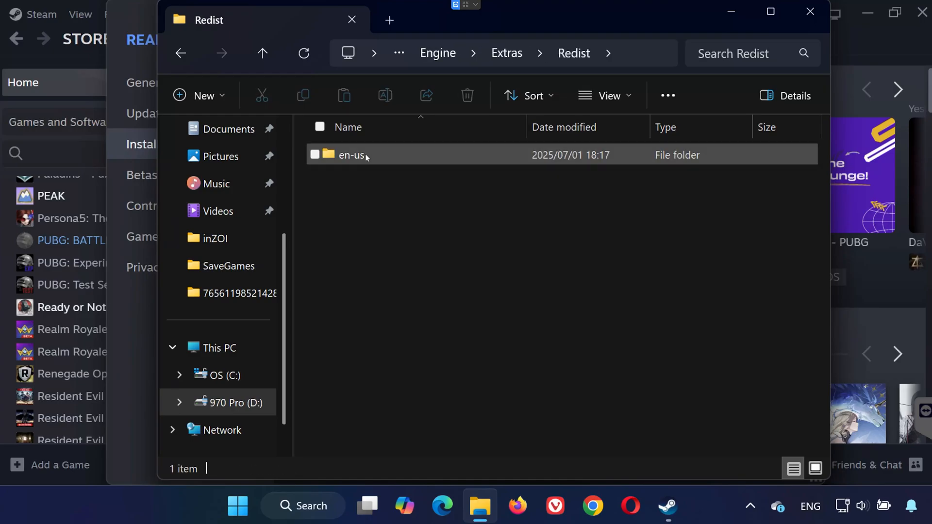
double_click(350, 155)
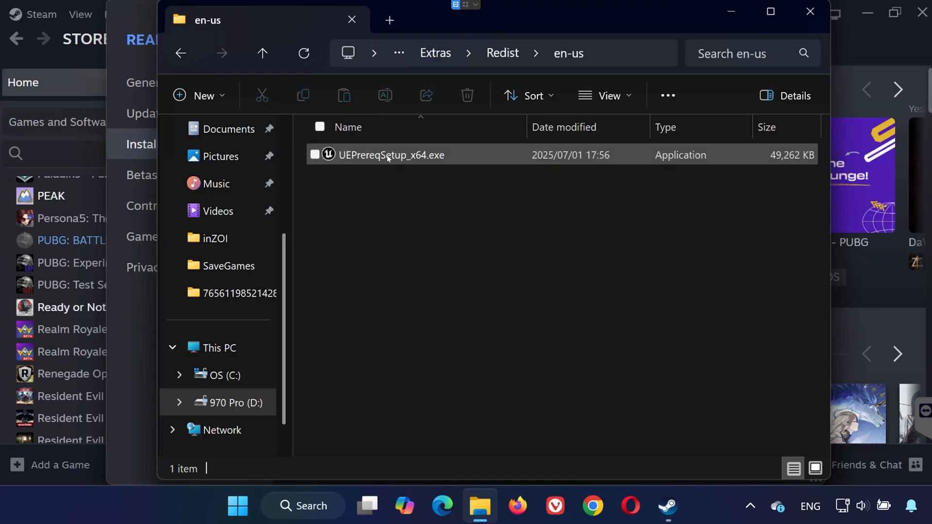
mouse_move(391, 156)
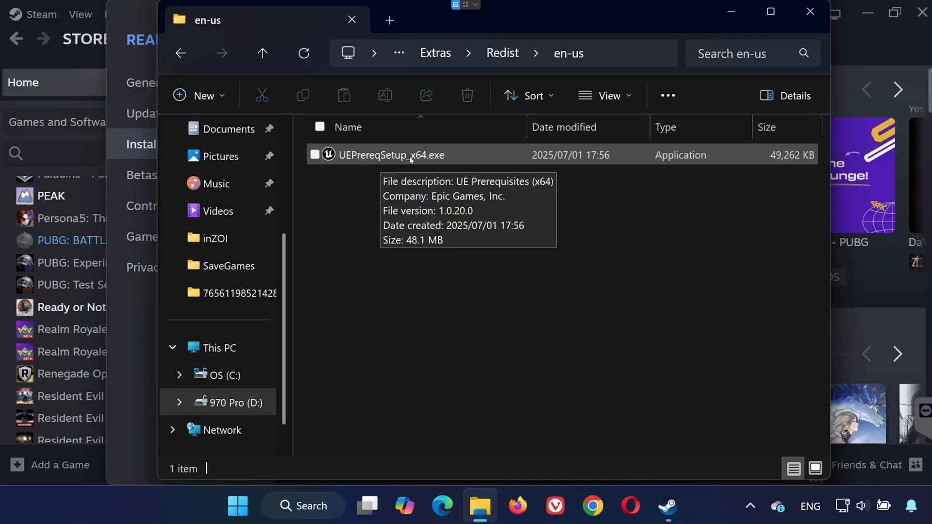
Run UEPrereqSetup_x64.exe, the UE Prerequisites installer
right_click(390, 155)
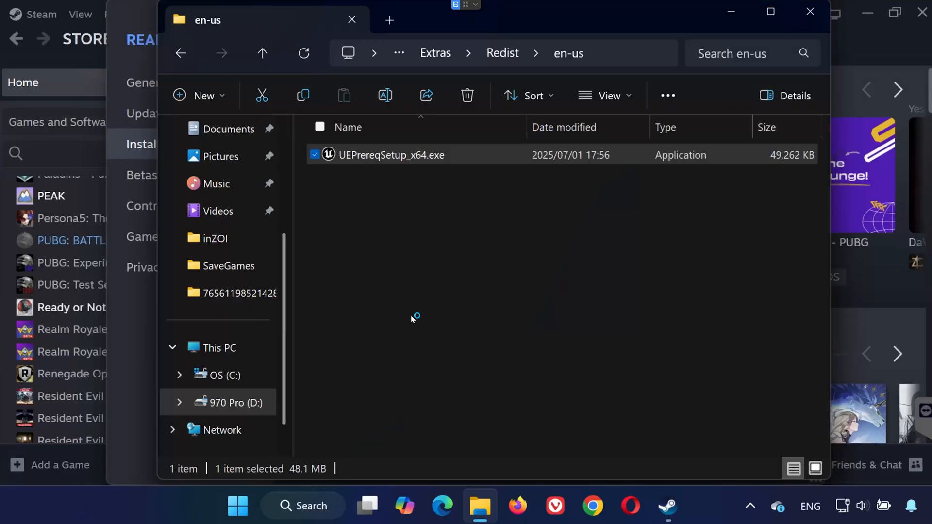
double_click(394, 155)
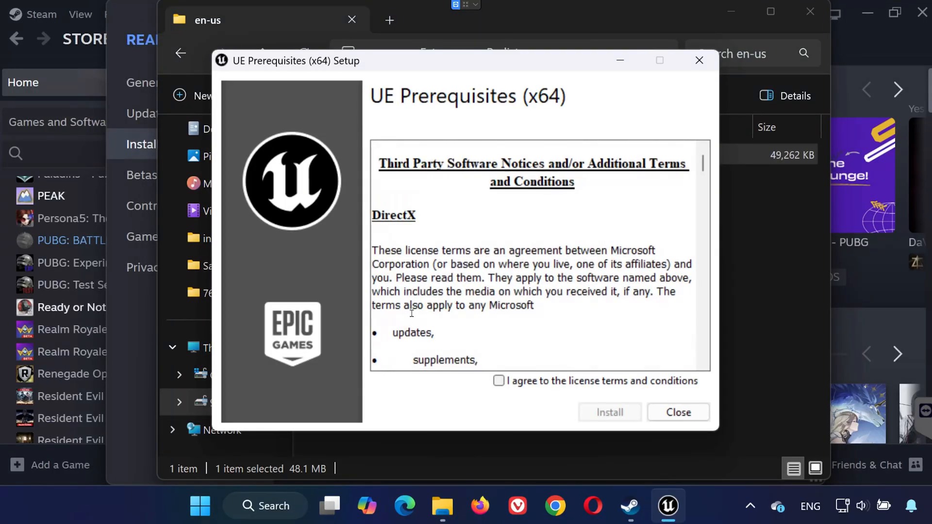
Agree to the license terms and install the UE prerequisites
left_click(499, 380)
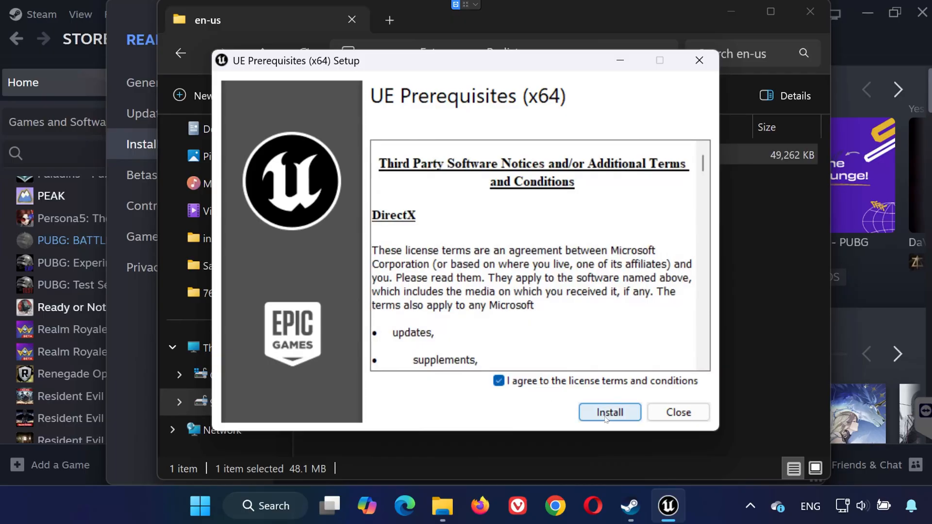
left_click(609, 412)
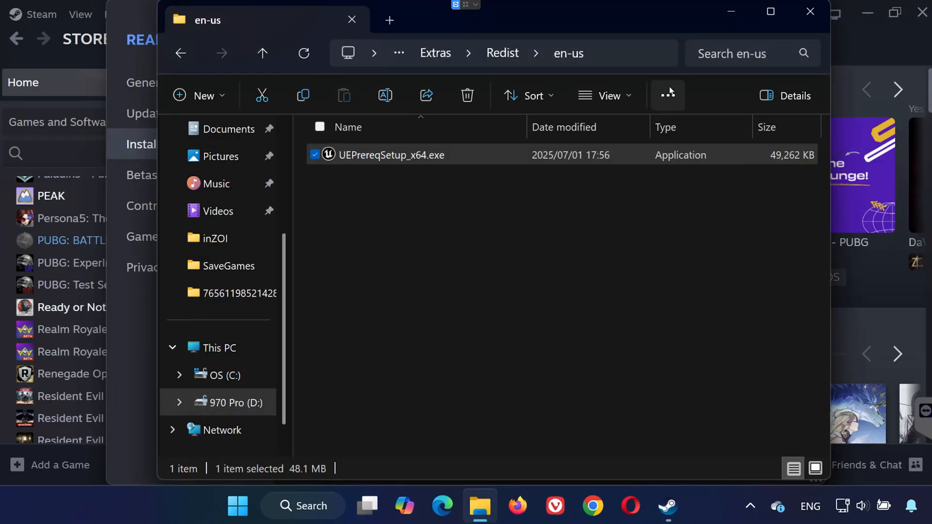
Close the folder and properties windows, then play Ready or Not from the library
left_click(667, 506)
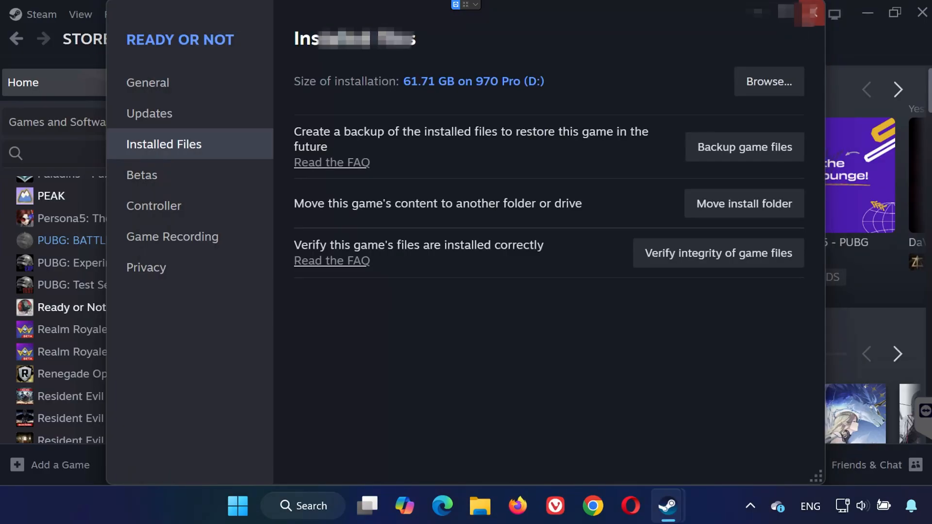
left_click(237, 506)
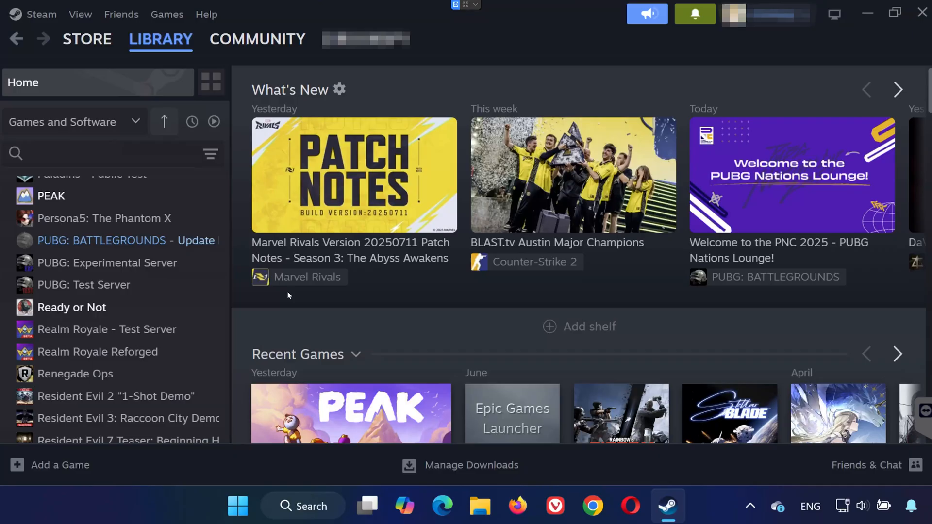
left_click(71, 307)
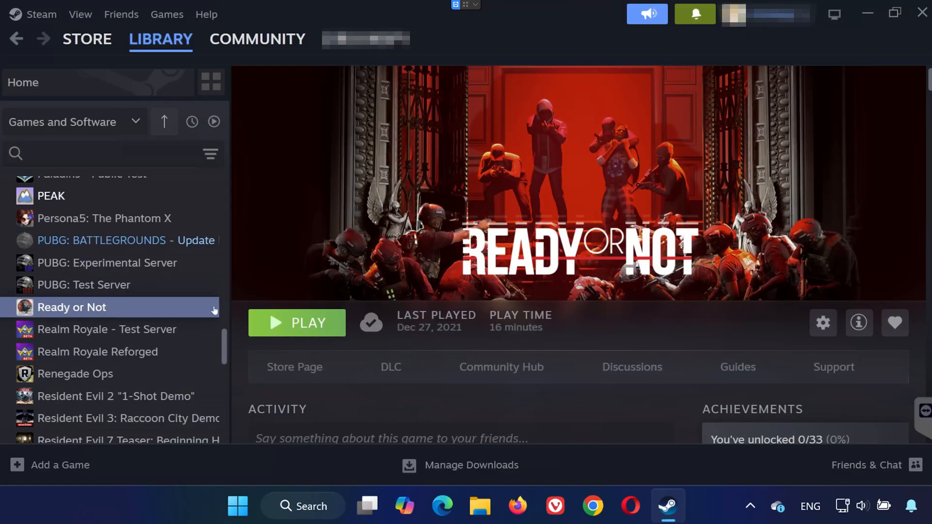
left_click(296, 322)
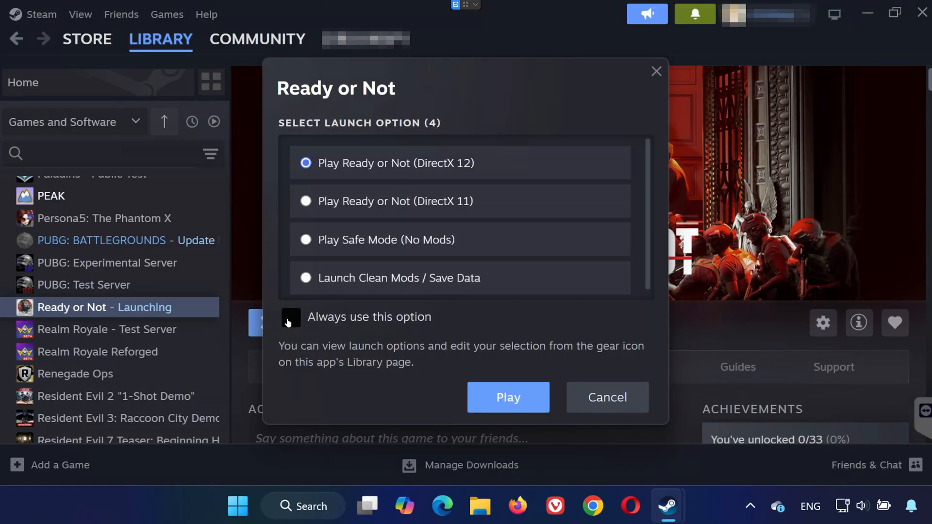
left_click(507, 397)
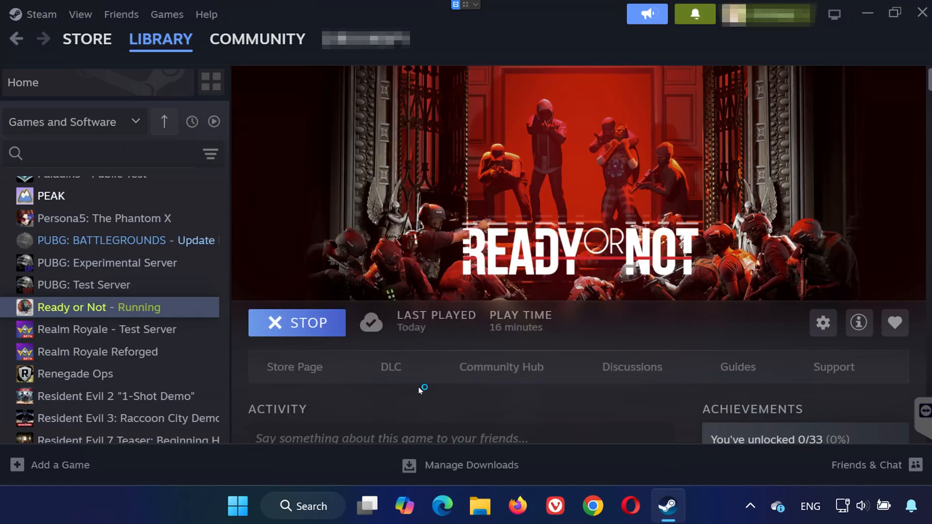